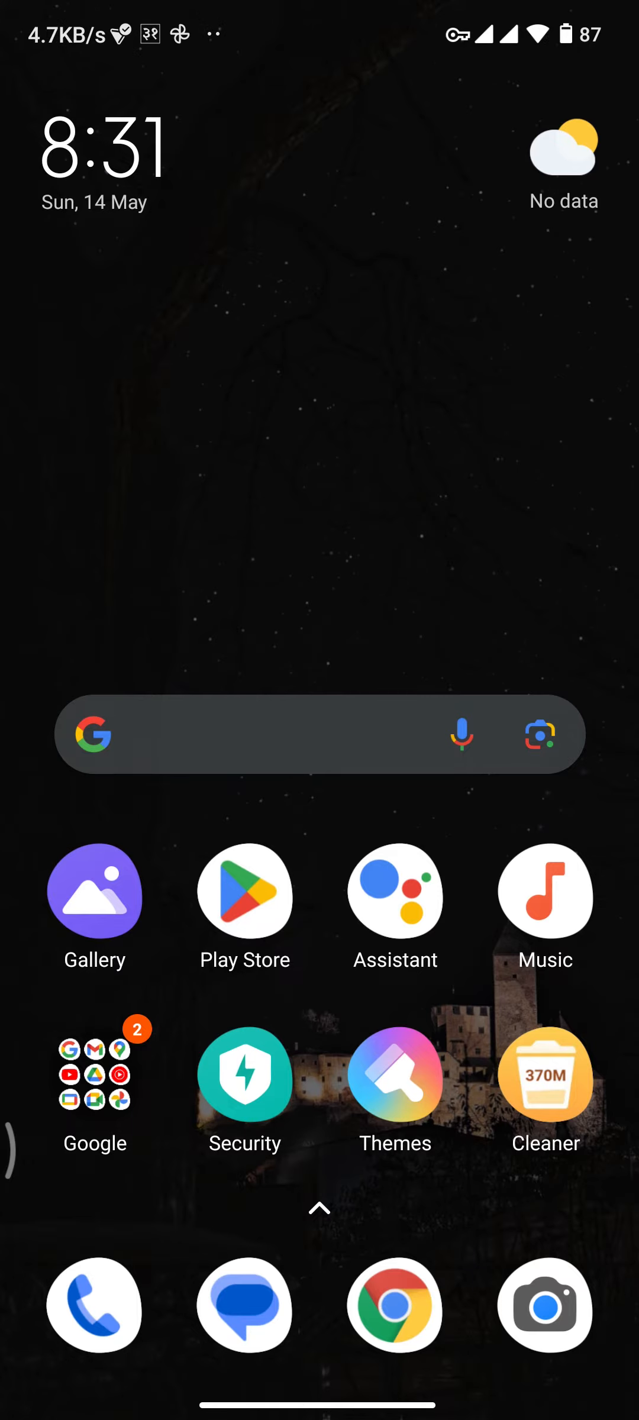
- Launch the Google Play Store from the home screen icon
{"action": "left_click", "coordinate": [244, 893]}
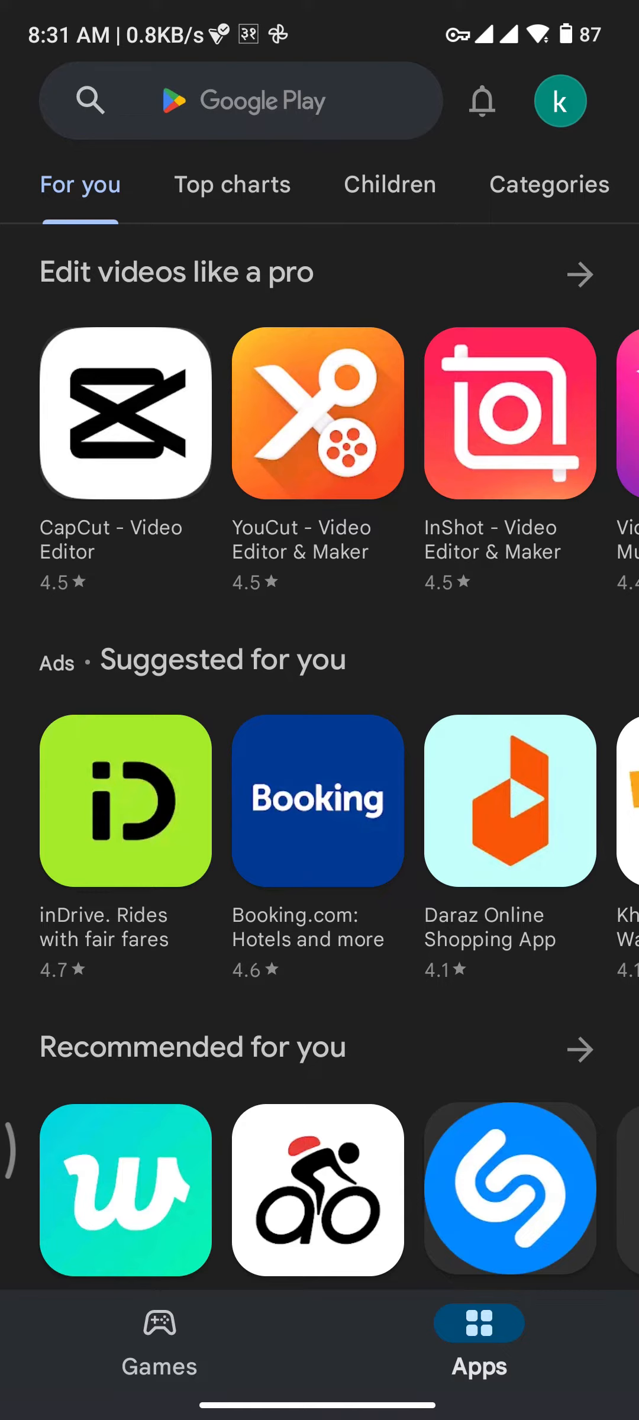
- Search the Play Store for 'telegram' to list the Telegram messenger app
{"action": "left_click", "coordinate": [241, 101]}
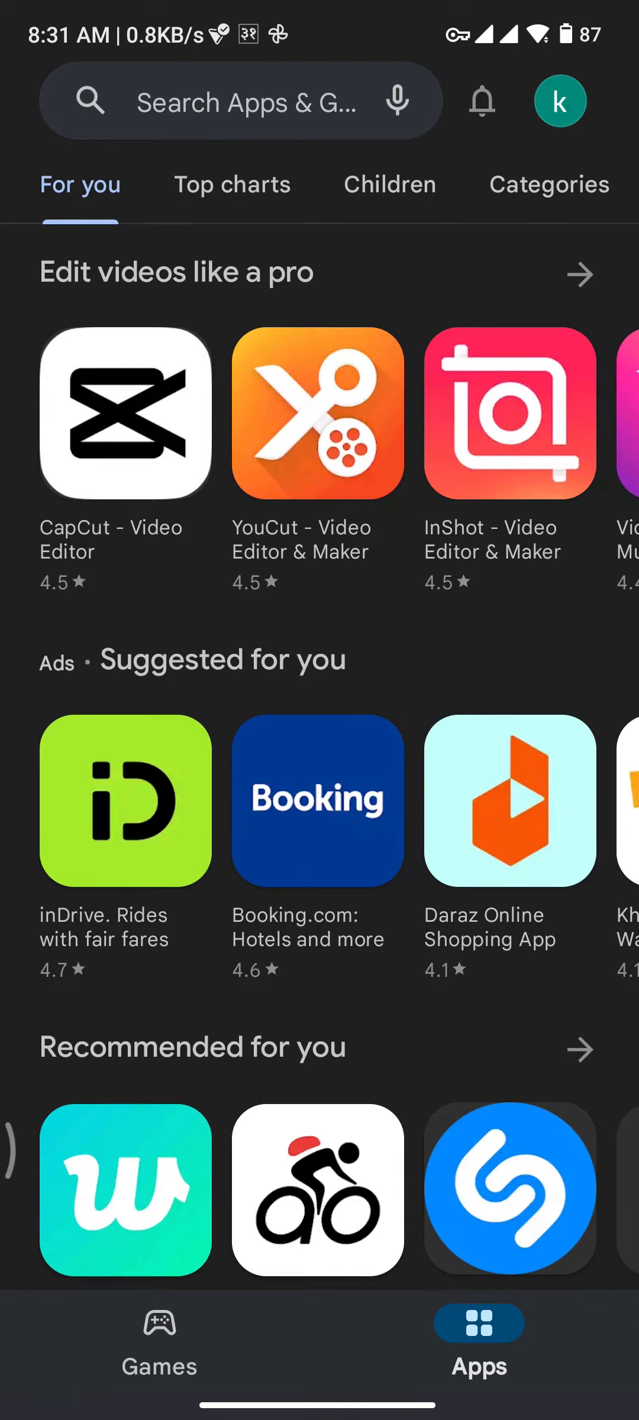
{"action": "type", "text": "telegram"}
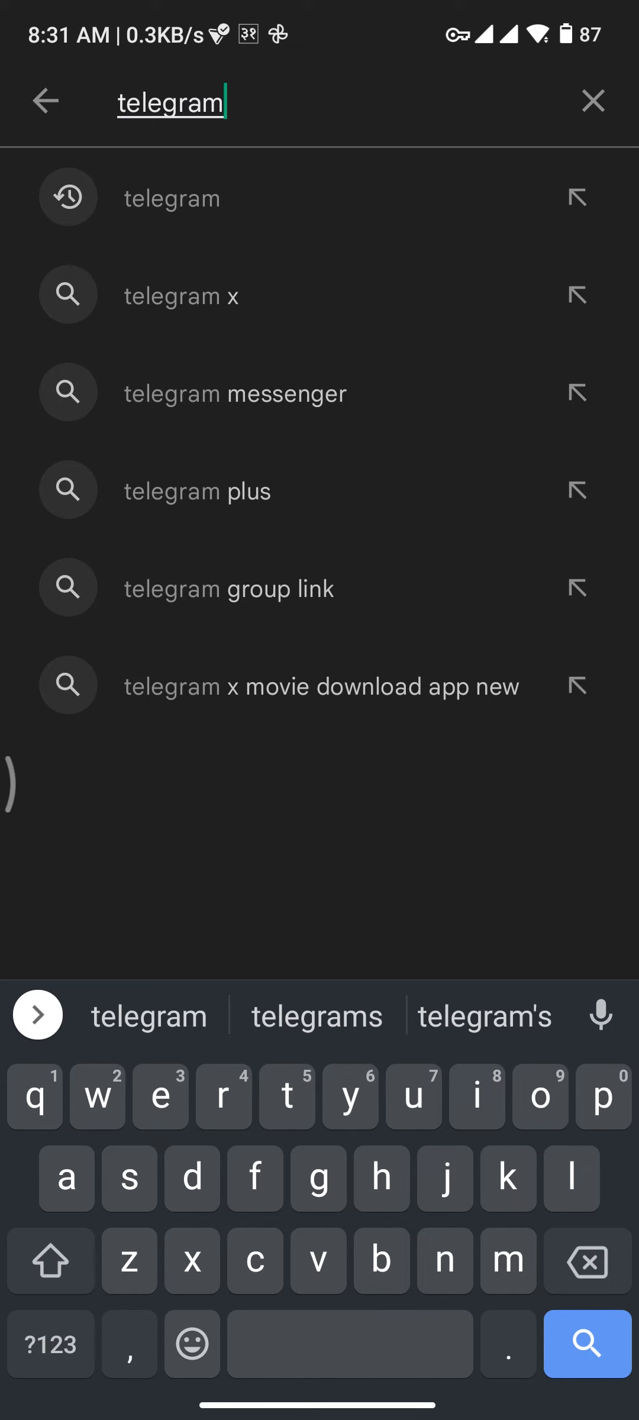
{"action": "left_click", "coordinate": [587, 1345]}
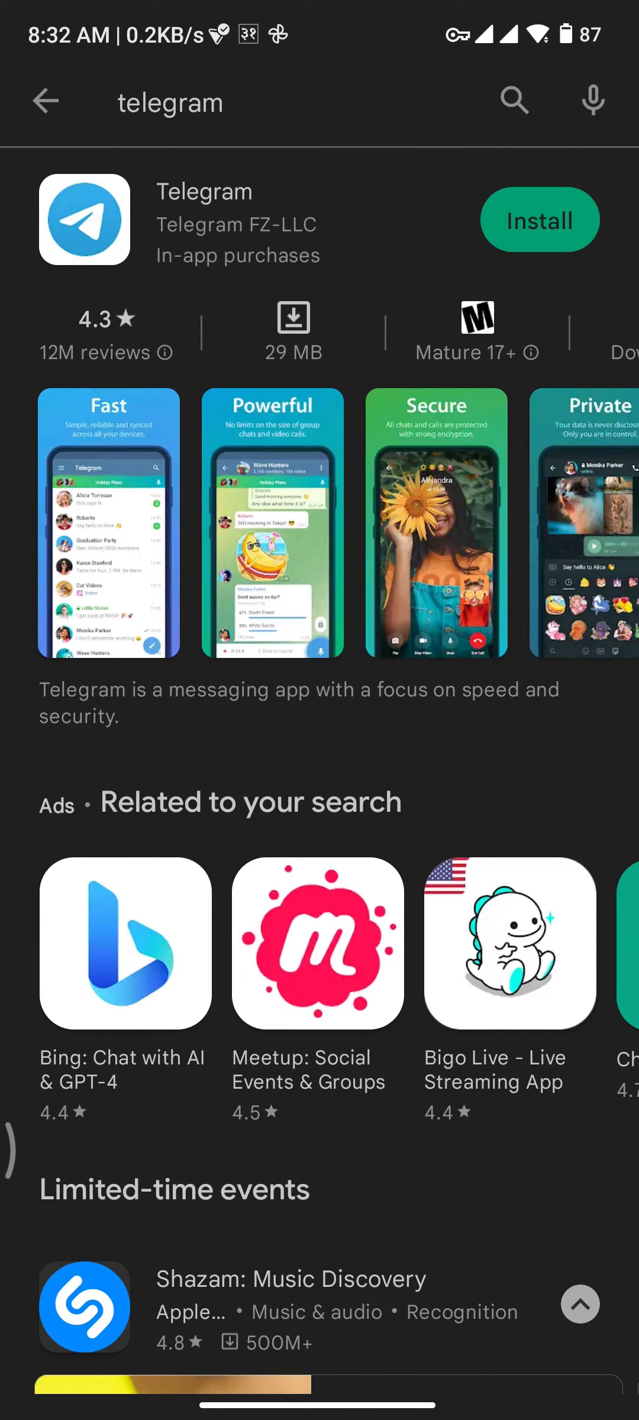
- Install Telegram and launch it to the Start Messaging welcome screen
{"action": "left_click", "coordinate": [540, 219]}
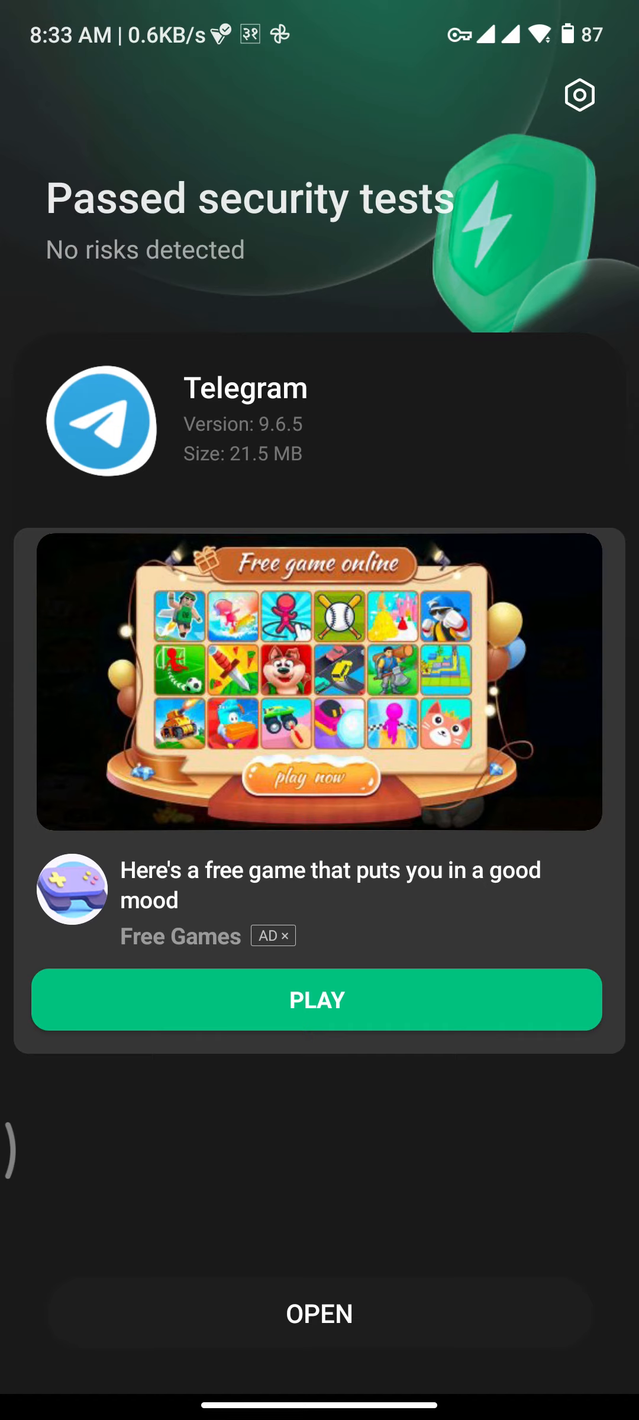
{"action": "left_click", "coordinate": [319, 1313]}
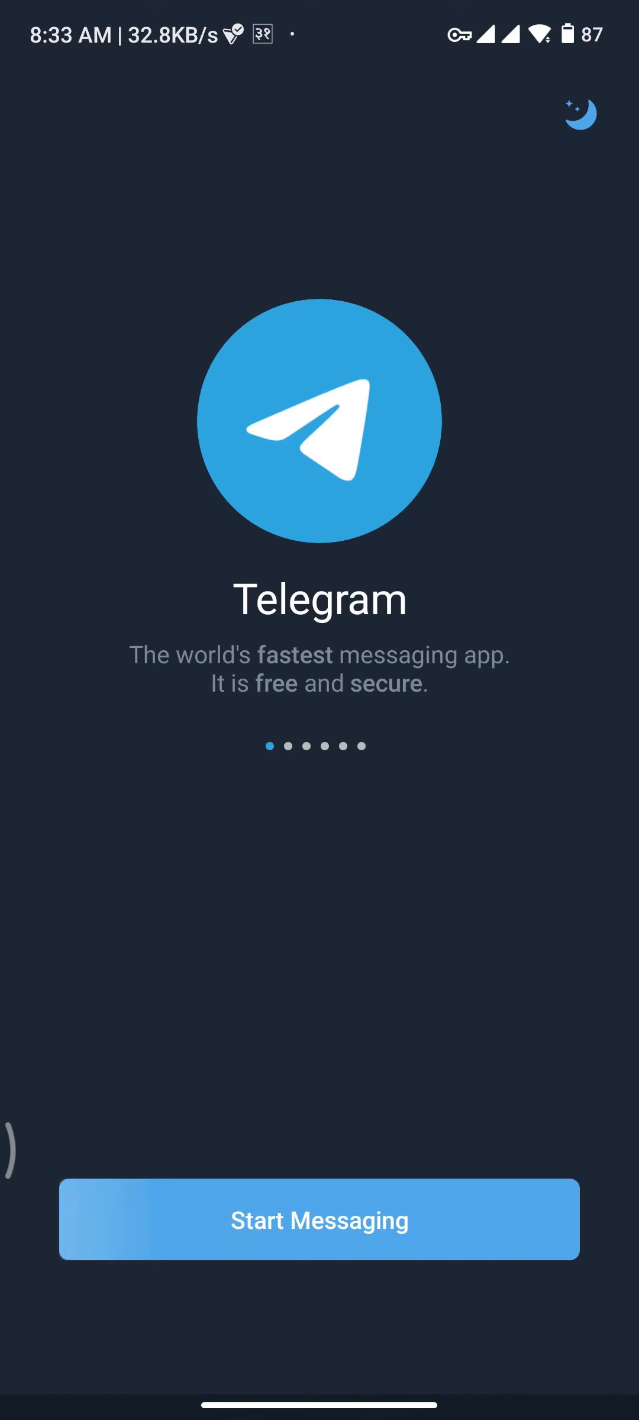